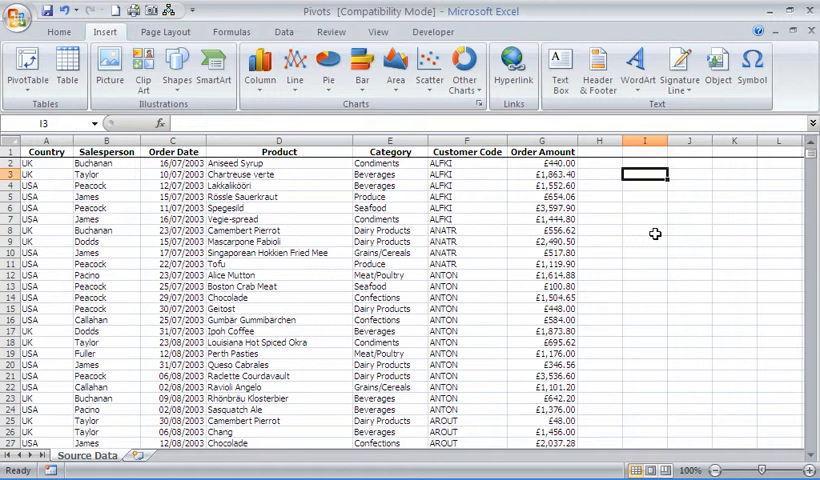
Step: Start the label in cell I3 by entering the letter D
text(D)
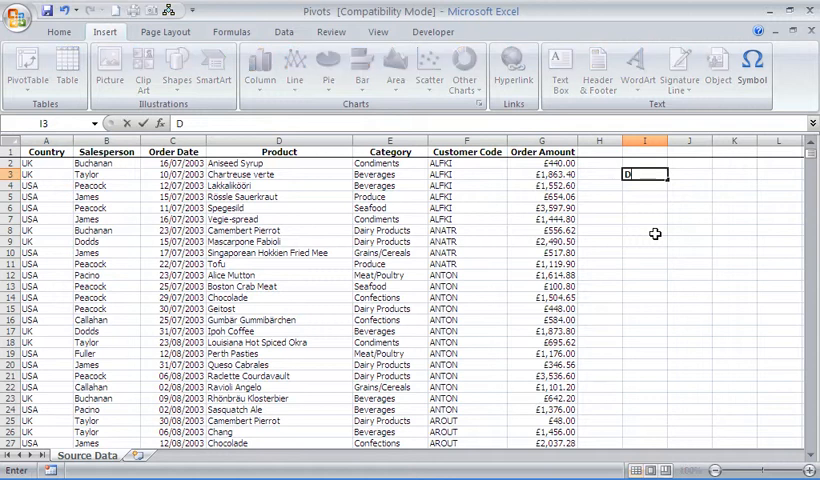
Step: Complete the I3 label as 'Dodds for Seafood' and confirm it
text(odd)
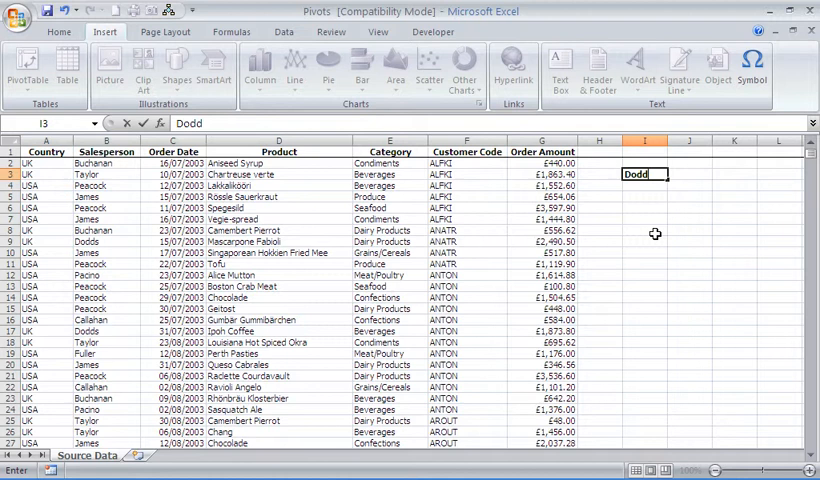
text(s)
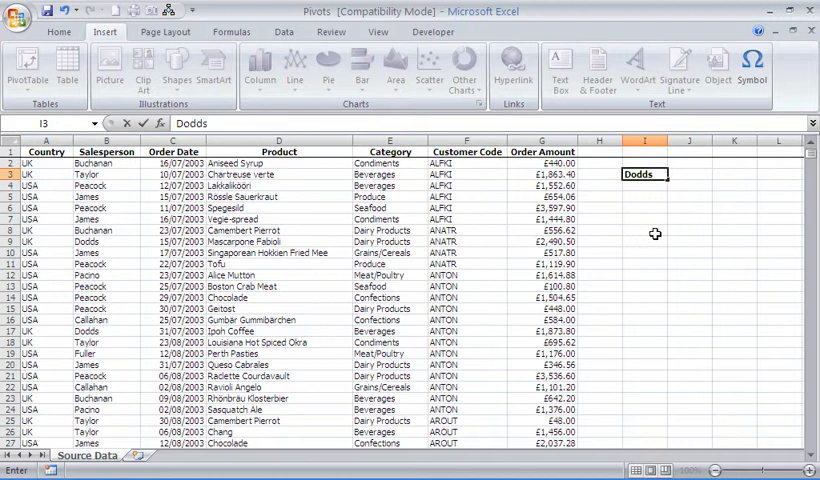
text(for)
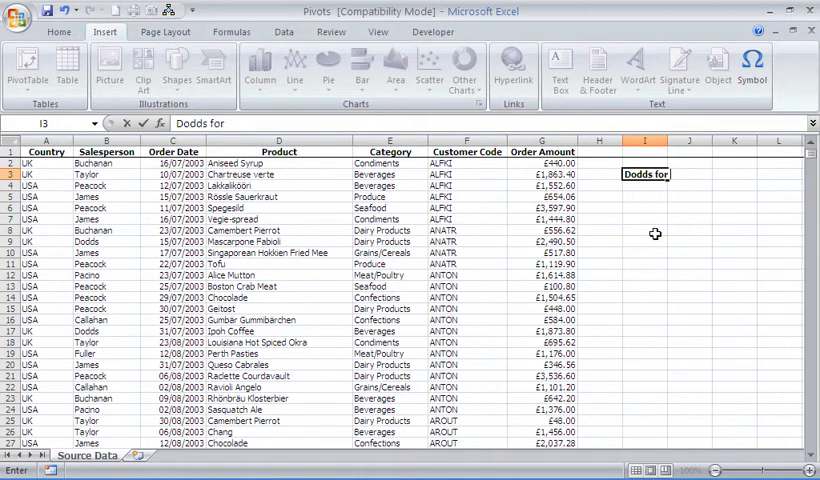
text(Se)
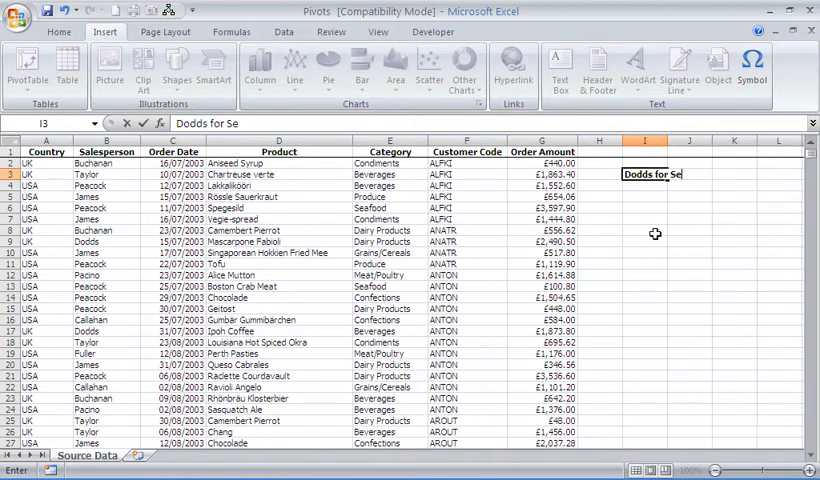
key(enter)
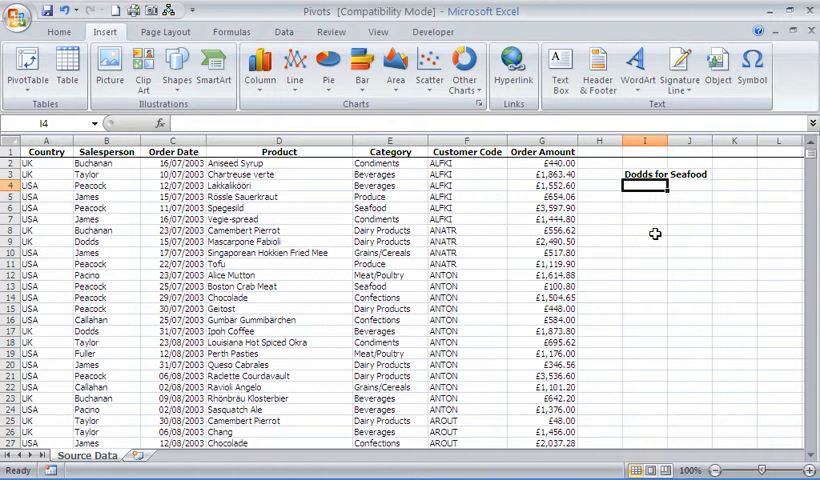
Step: Enter =sumproduct(( in cell I4 to begin the formula
text(=sum)
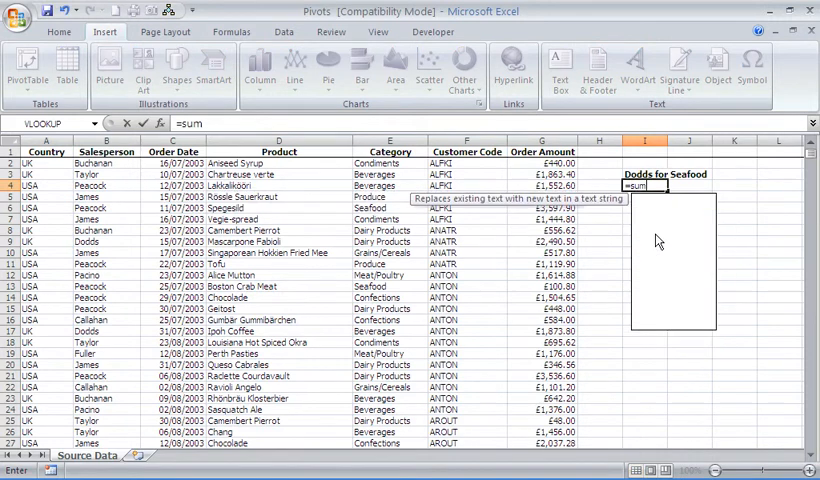
text(product)
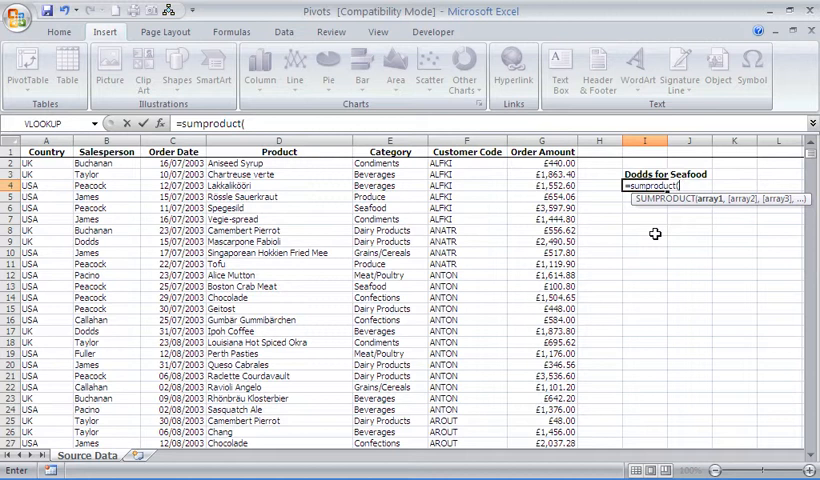
text(()
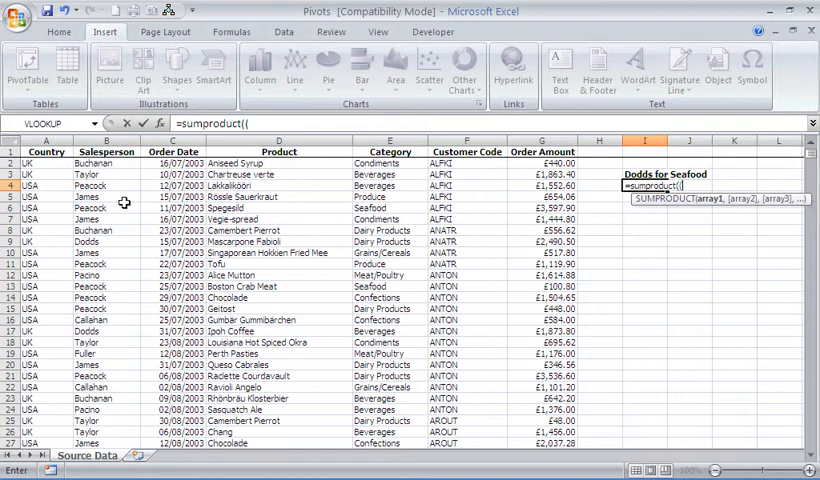
Step: Add the first condition B2:B800="Dodds" to the I4 formula
click(86, 162)
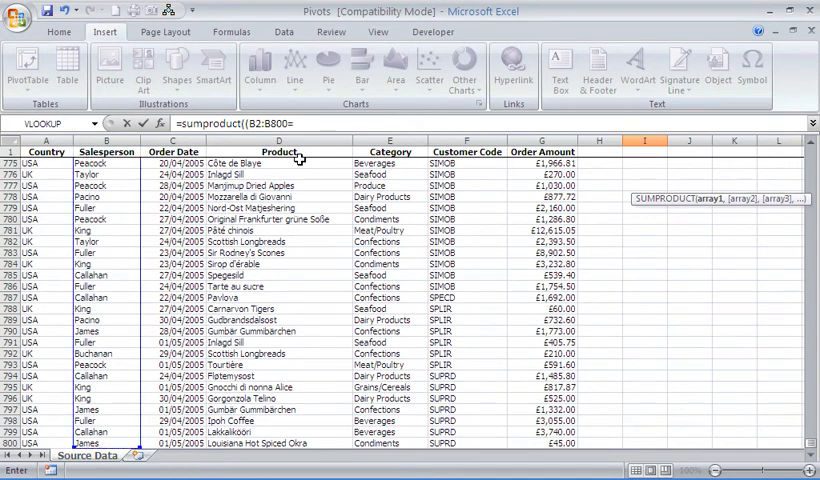
text(=)
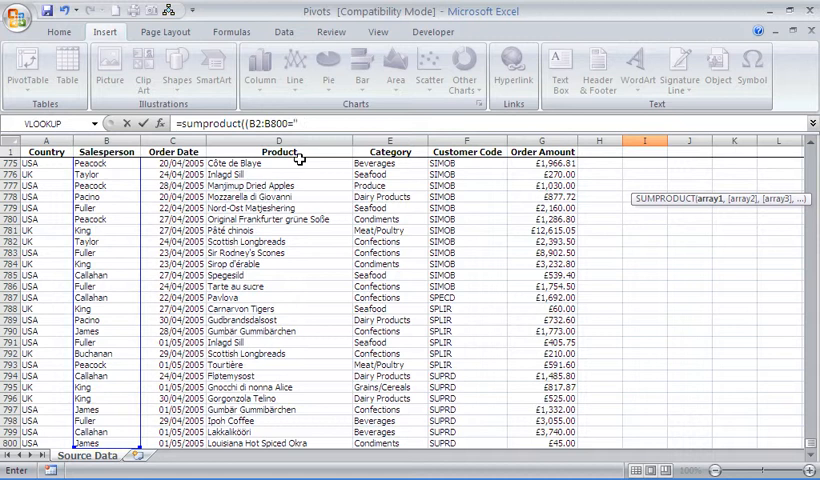
text(Dodds")*()
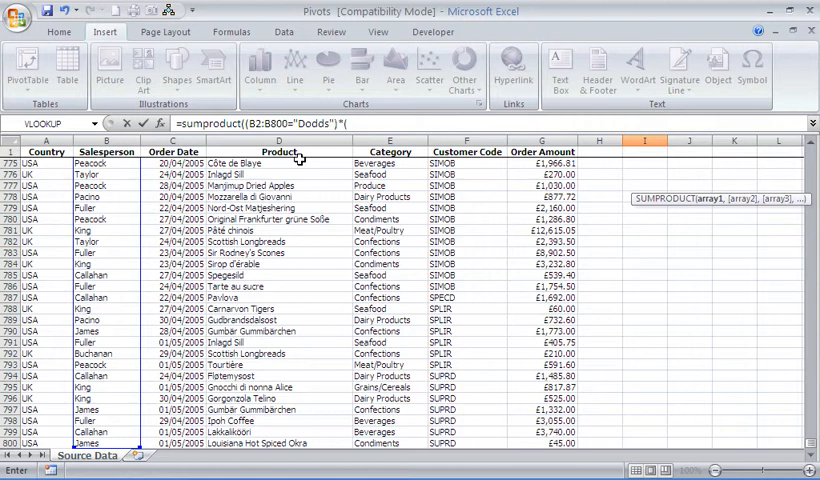
Step: Add the second condition E2:E800="Seafood" to the formula
click(390, 443)
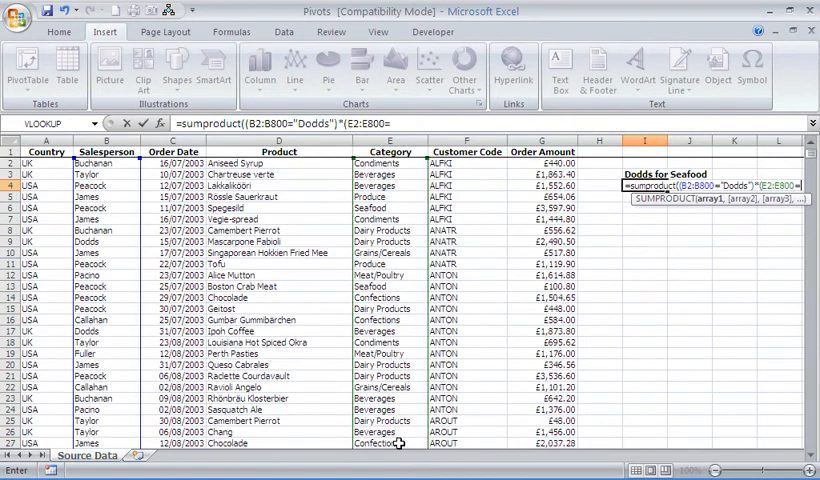
text(Se)
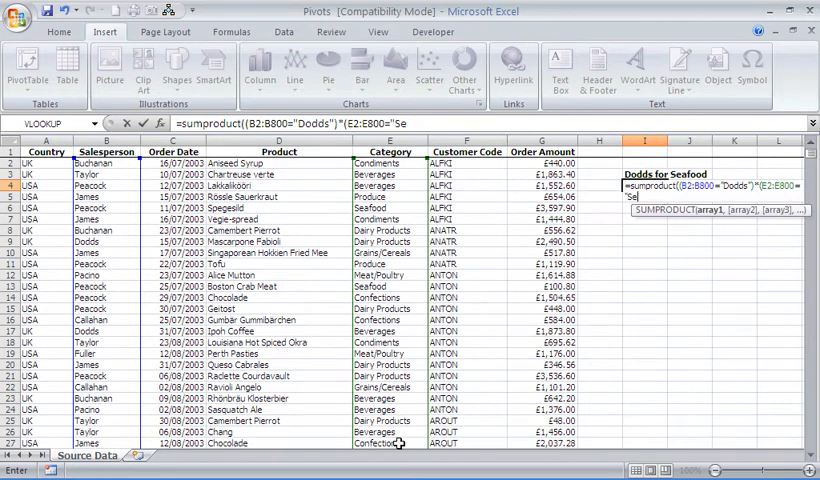
text(afood")
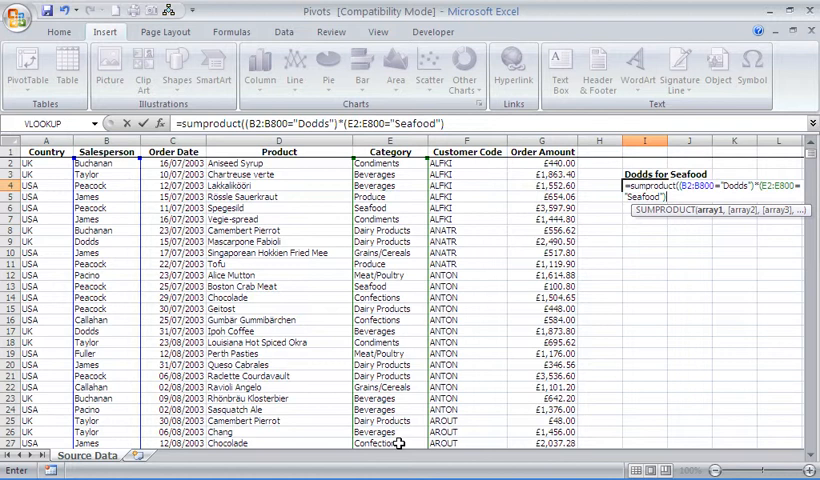
text())
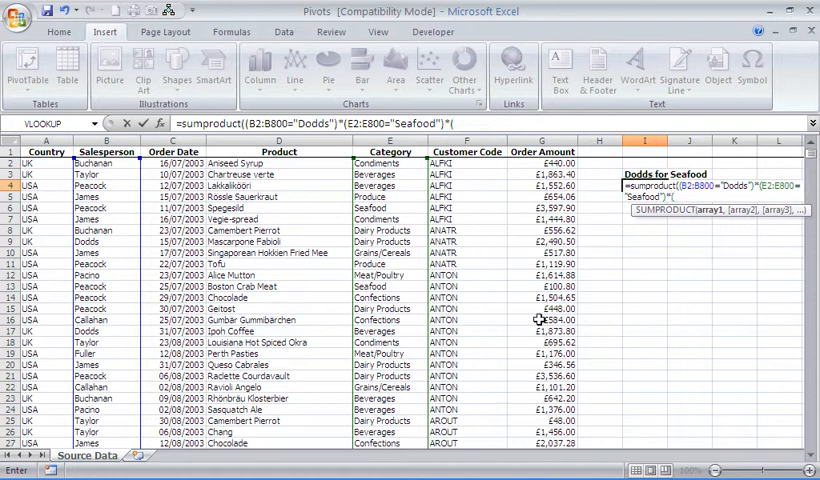
Step: Multiply the conditions by the Order Amount range G2:G800
click(542, 162)
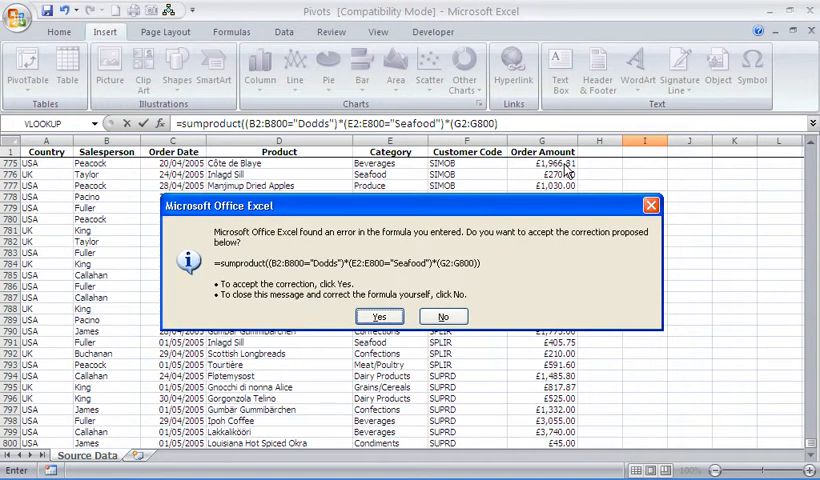
mouse_move(534, 198)
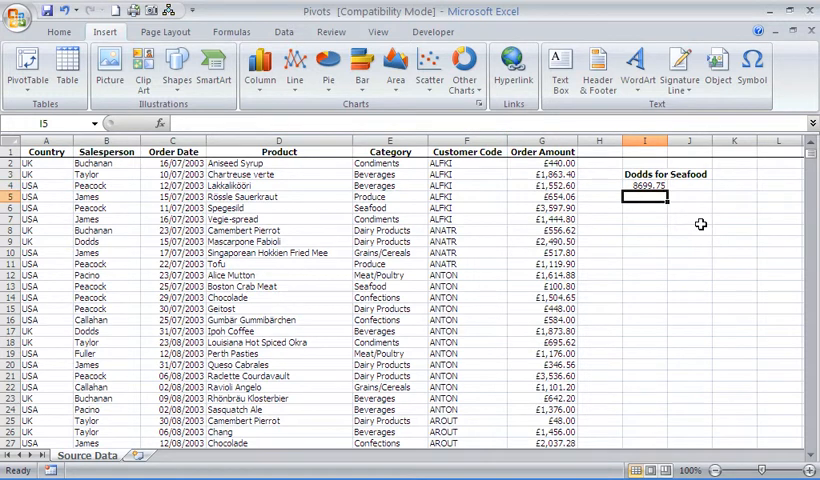
Step: Edit I4's formula to add the conditions with + and drop *(G2:G800)
click(645, 186)
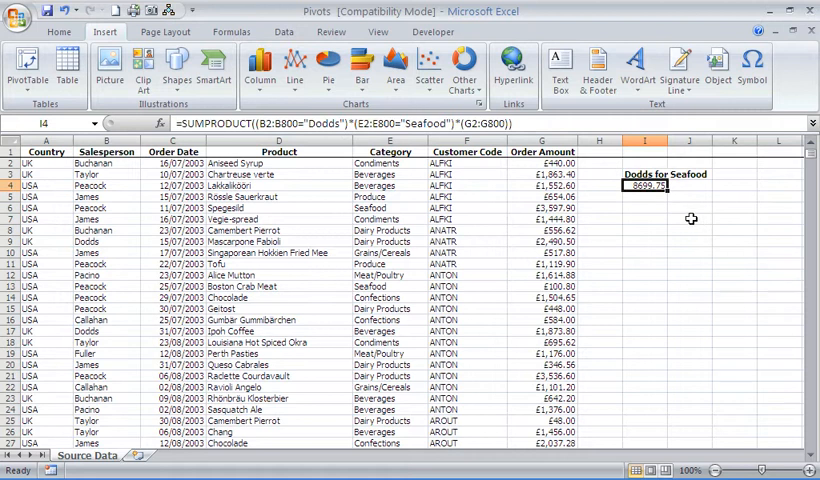
mouse_move(258, 122)
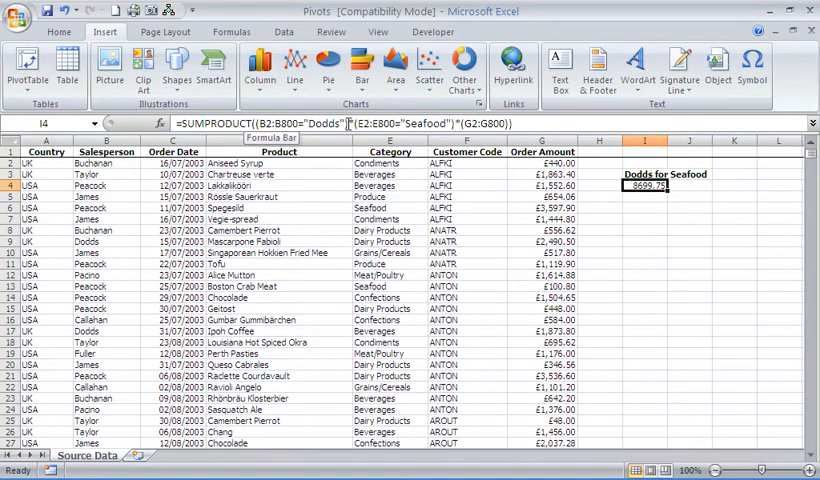
double_click(647, 186)
text(+)
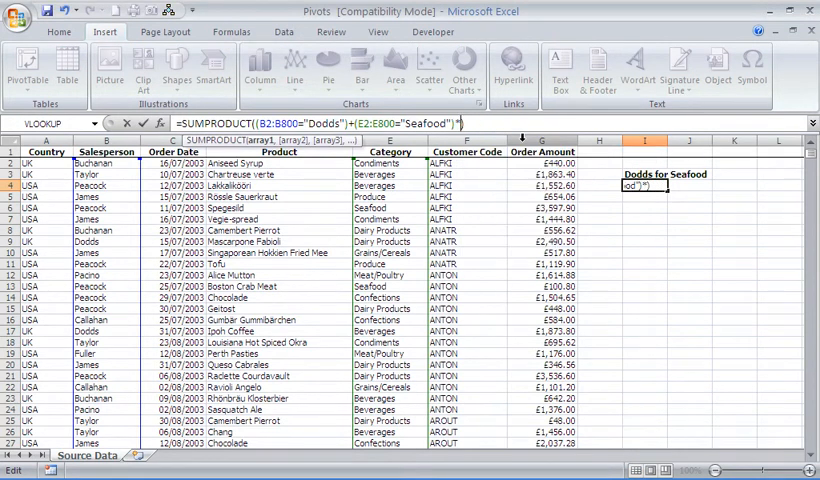
Step: Close the parenthesis and commit the formula, returning 157 orders
text())
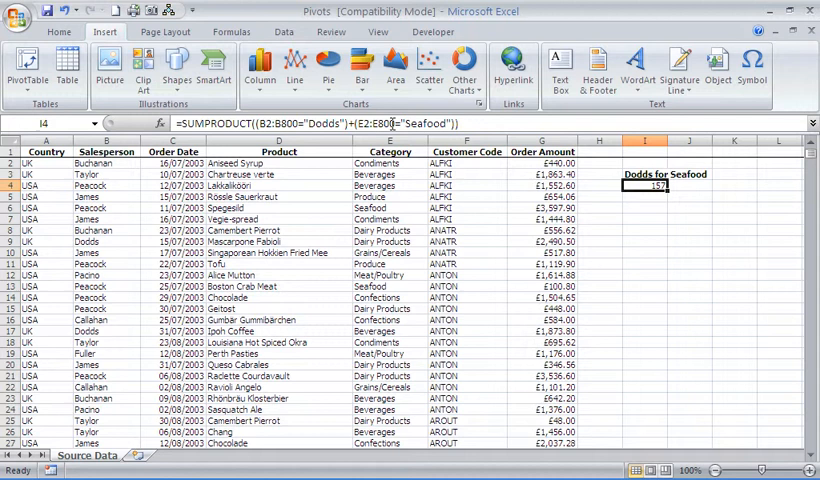
mouse_move(395, 124)
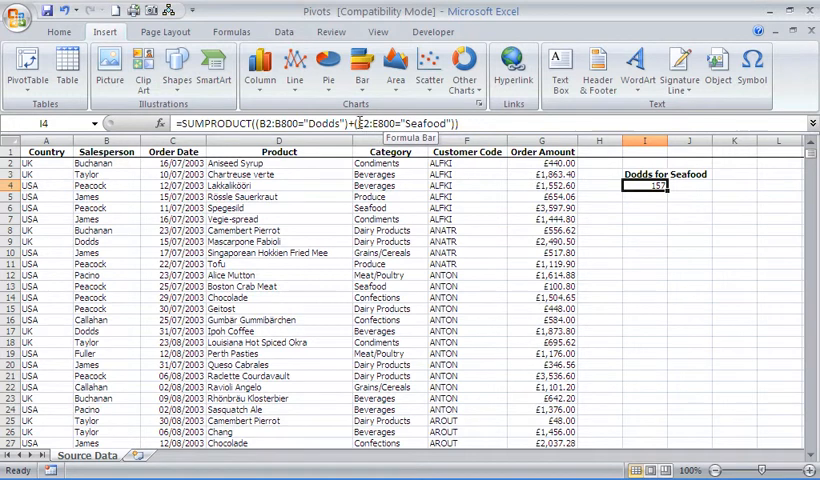